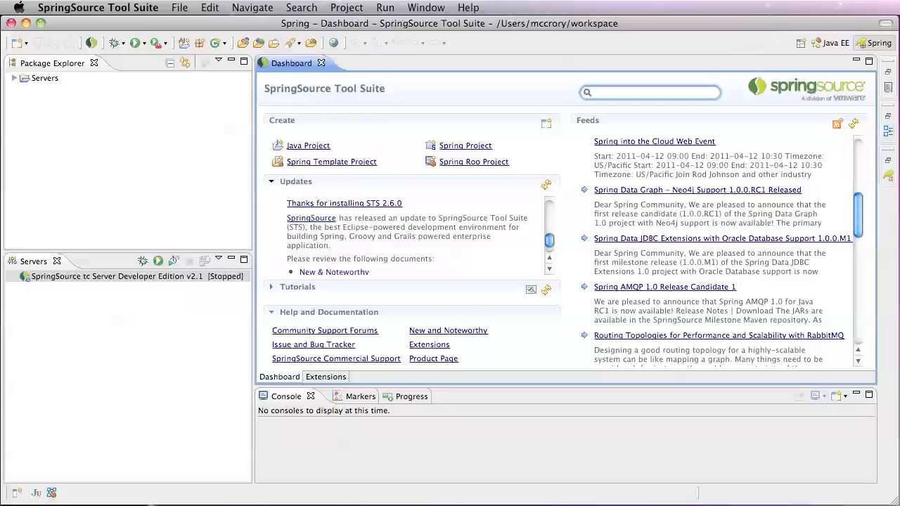
Bring up the Install New Software dialog from the Help menu
left_click(650, 93)
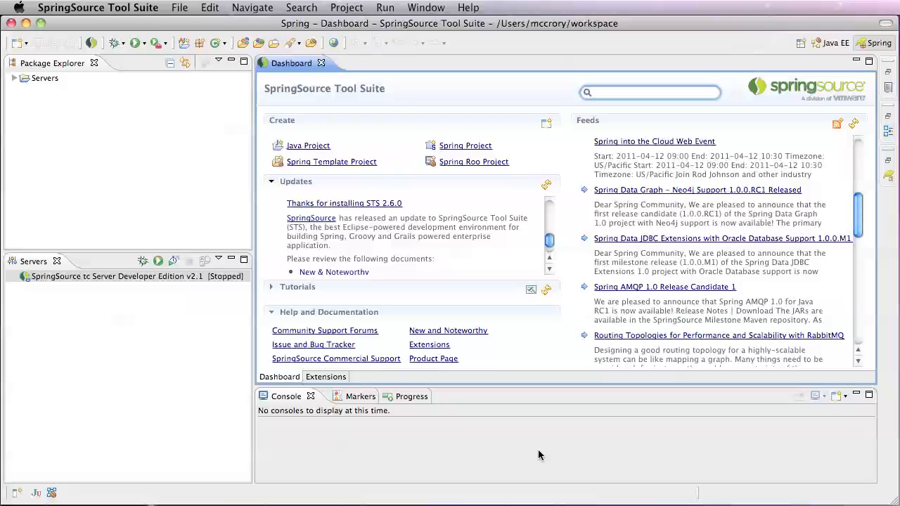
mouse_move(472, 281)
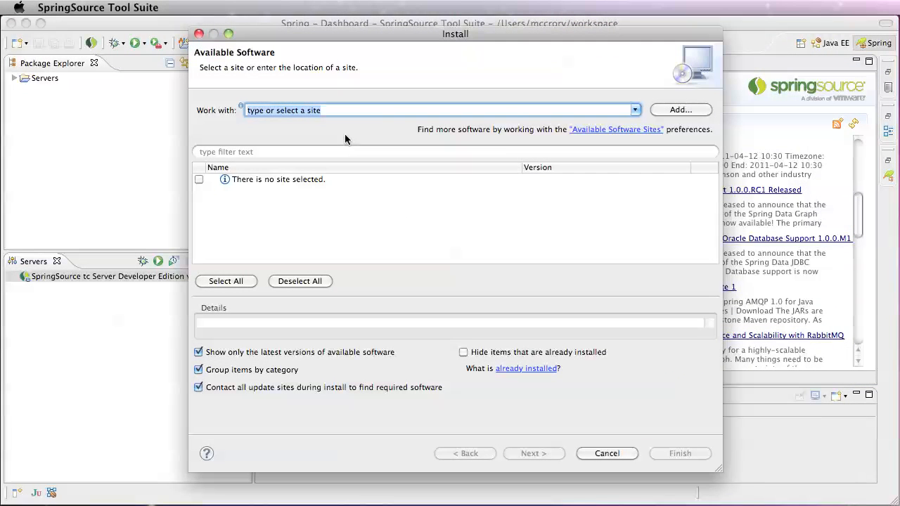
type("http://dist.springsource.com/snapshot/TOOLS/nightly/cloudfoundry")
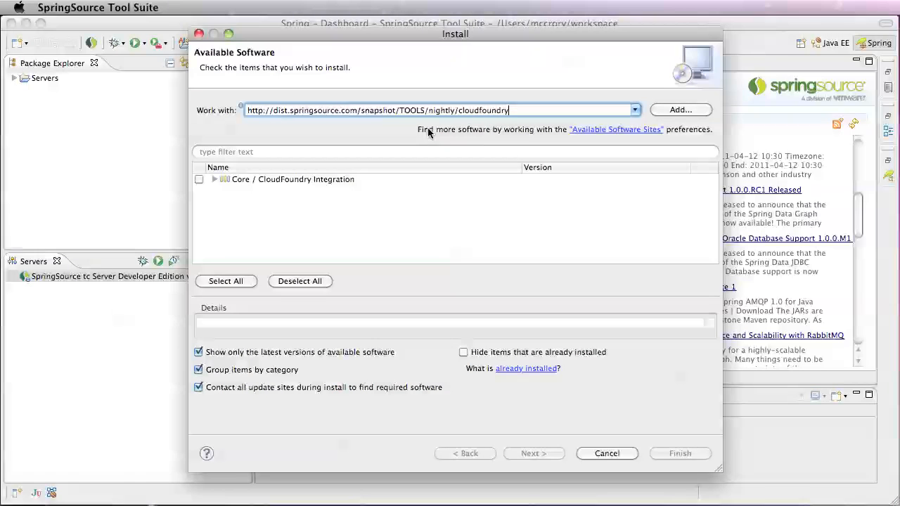
mouse_move(374, 138)
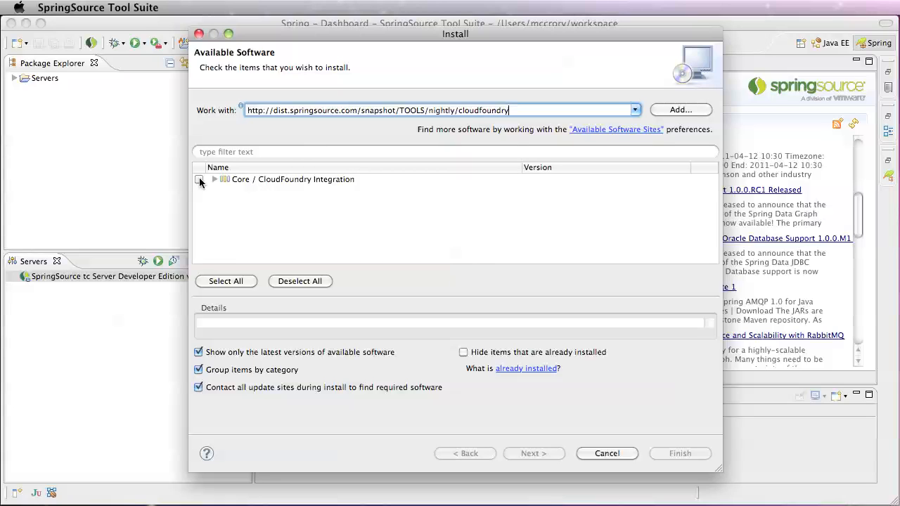
left_click(200, 180)
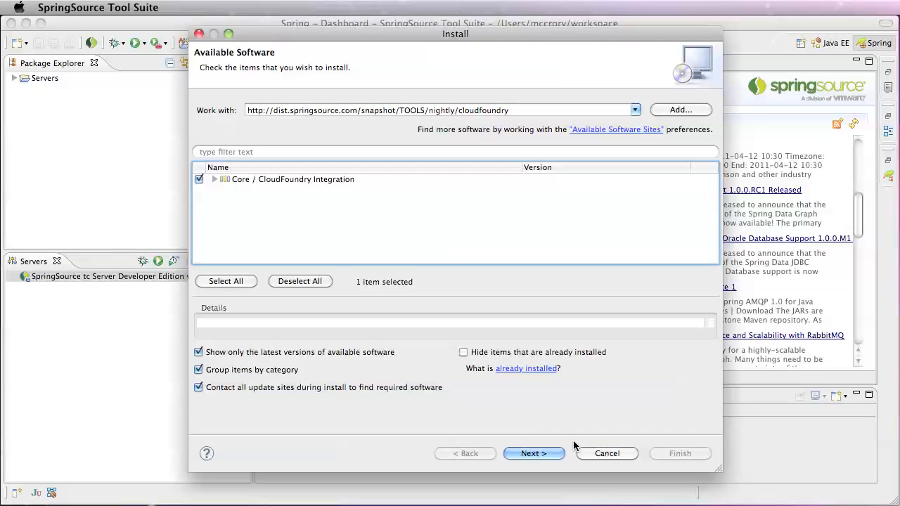
left_click(534, 453)
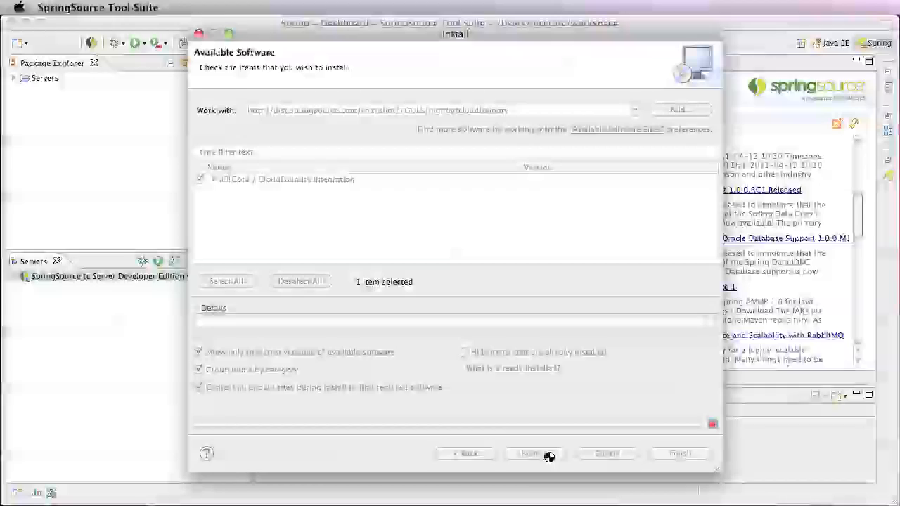
left_click(529, 453)
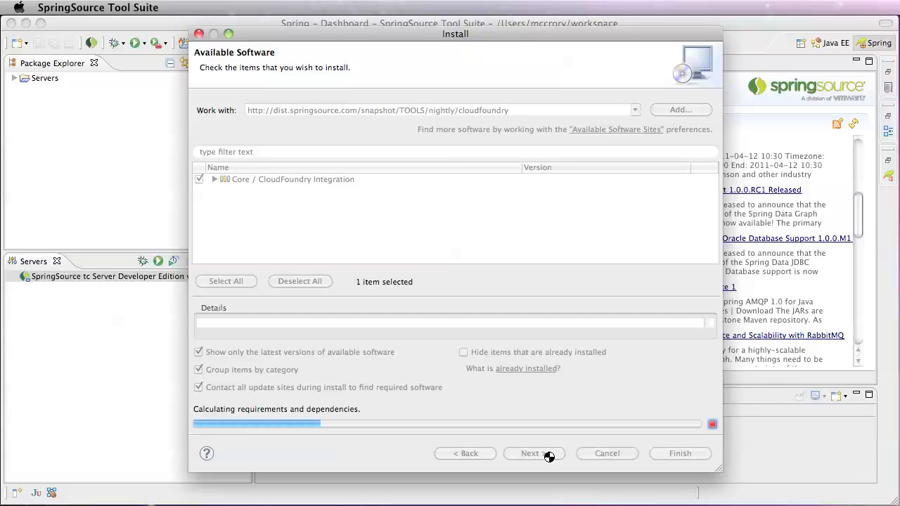
Finish installing CloudFoundry Integration, accept the unsigned-content warning and restart the suite
left_click(533, 452)
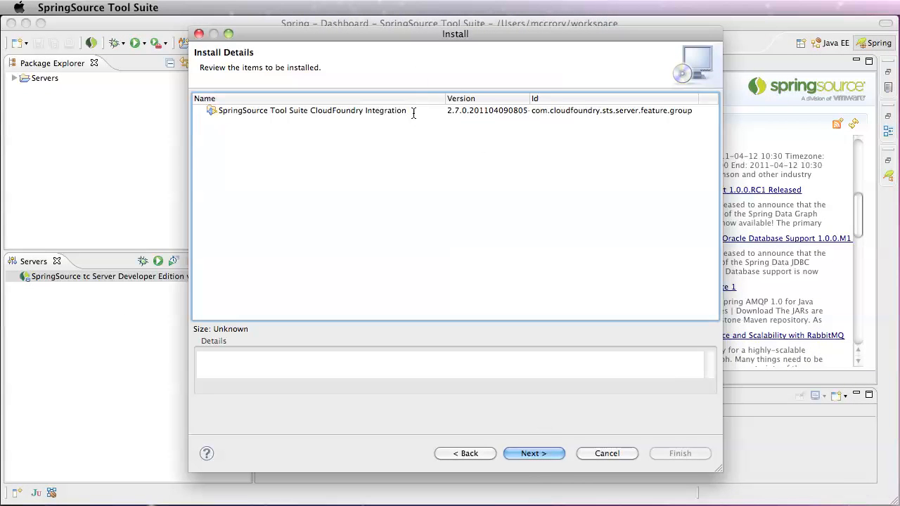
left_click(533, 453)
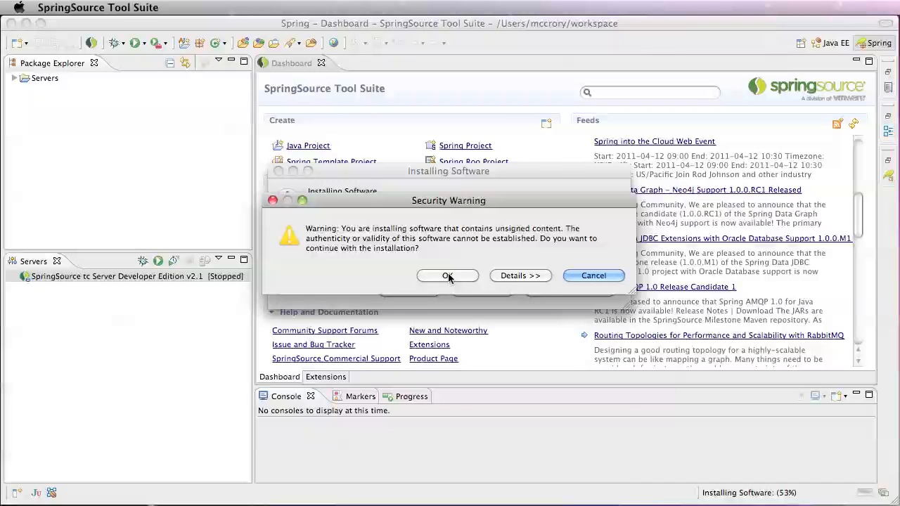
left_click(447, 275)
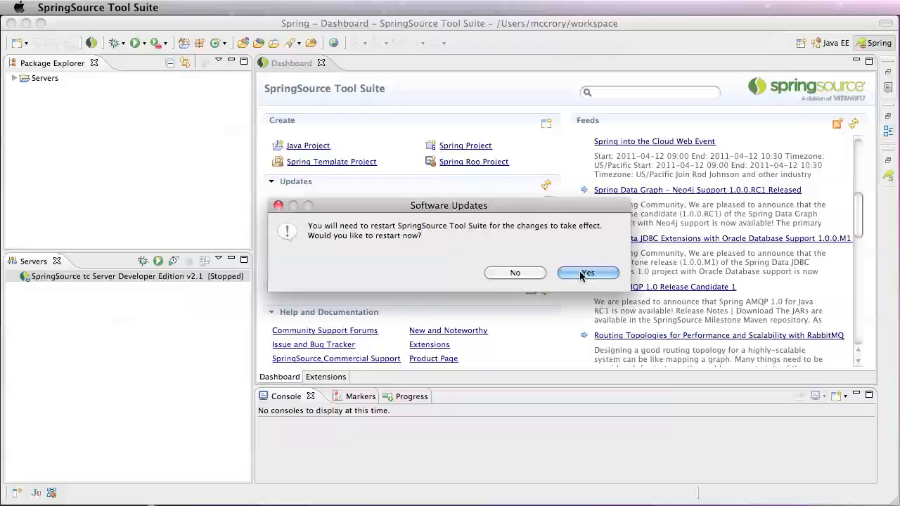
left_click(586, 273)
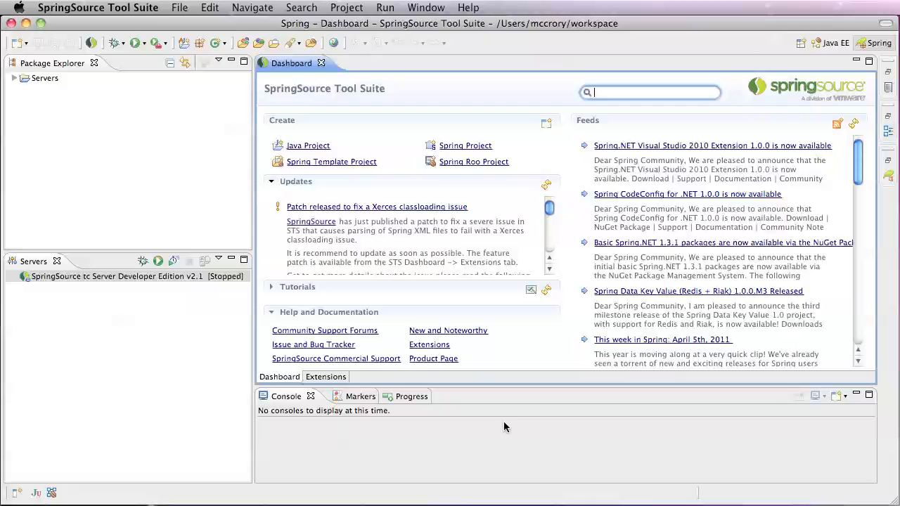
mouse_move(372, 148)
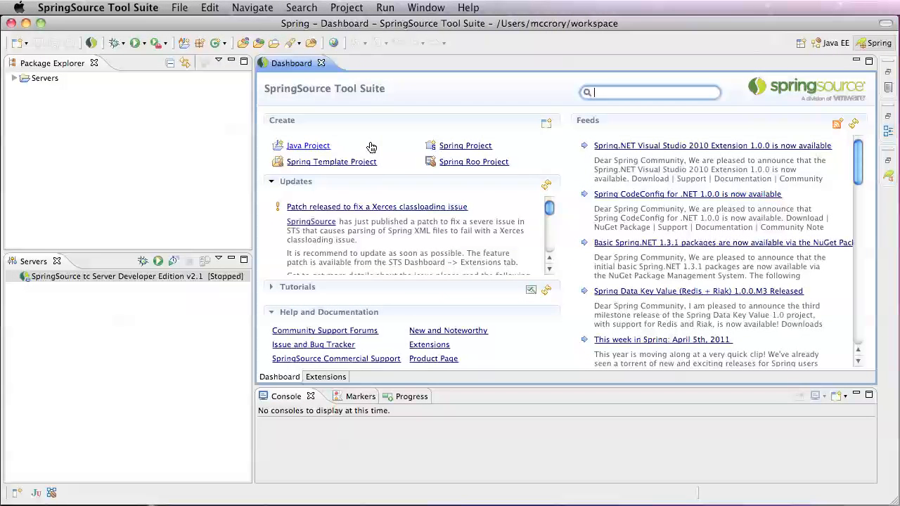
Start a New Server wizard with VMware Cloud Foundry as the server type
right_click(127, 275)
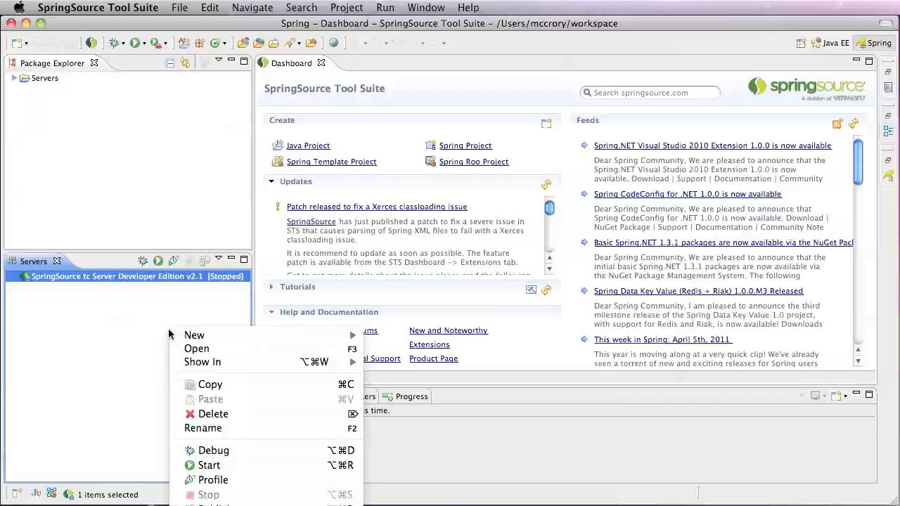
mouse_move(194, 335)
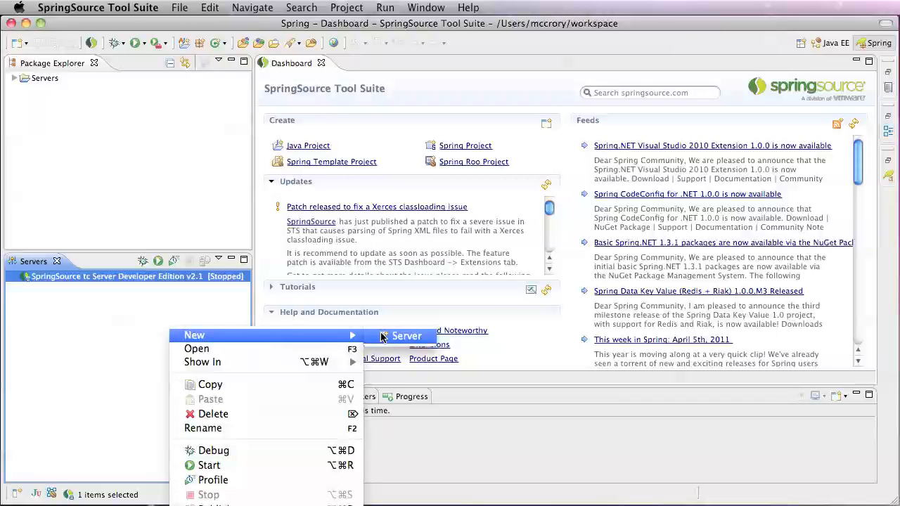
left_click(407, 335)
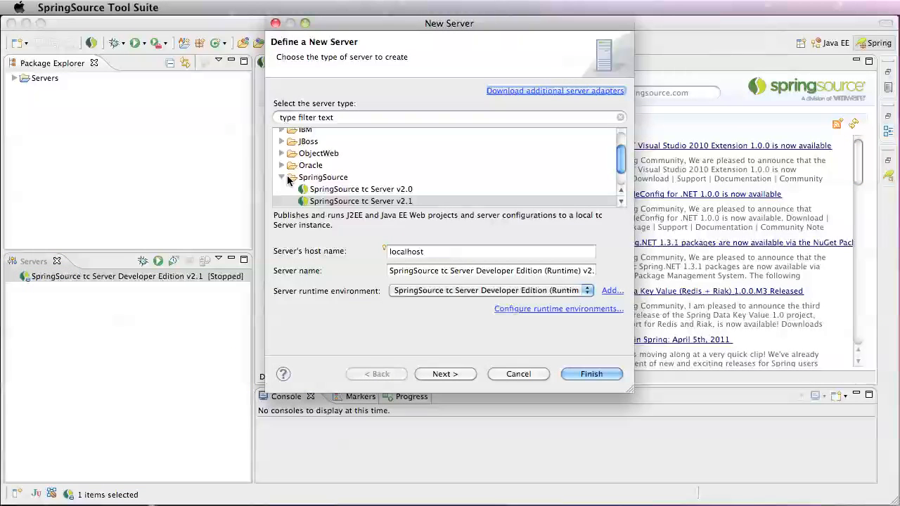
left_click(281, 177)
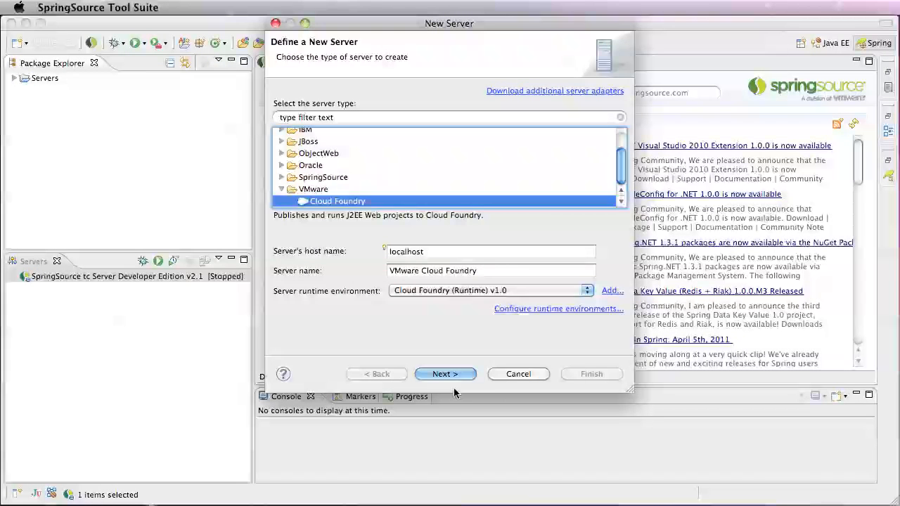
left_click(445, 374)
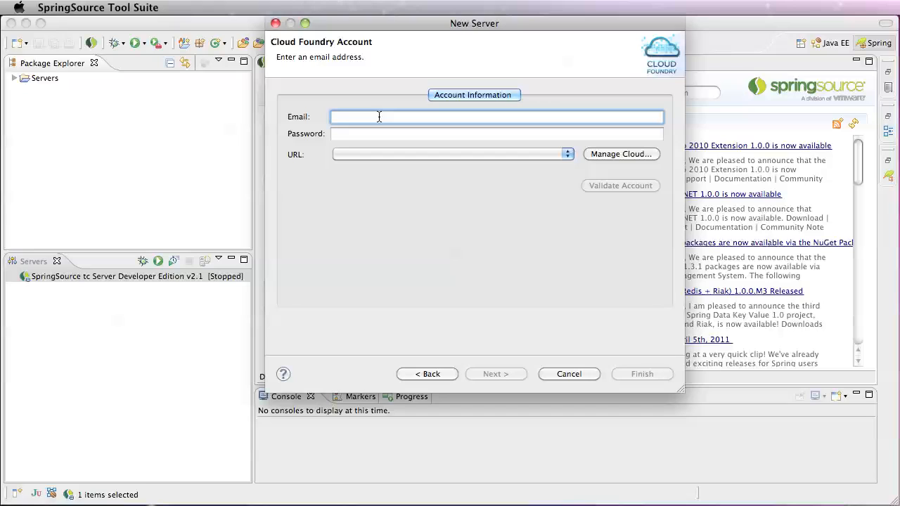
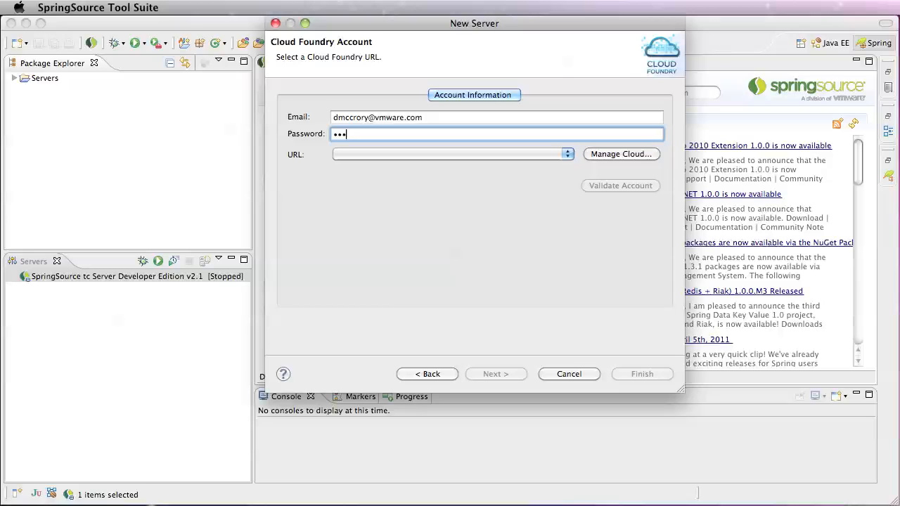
type("•••••")
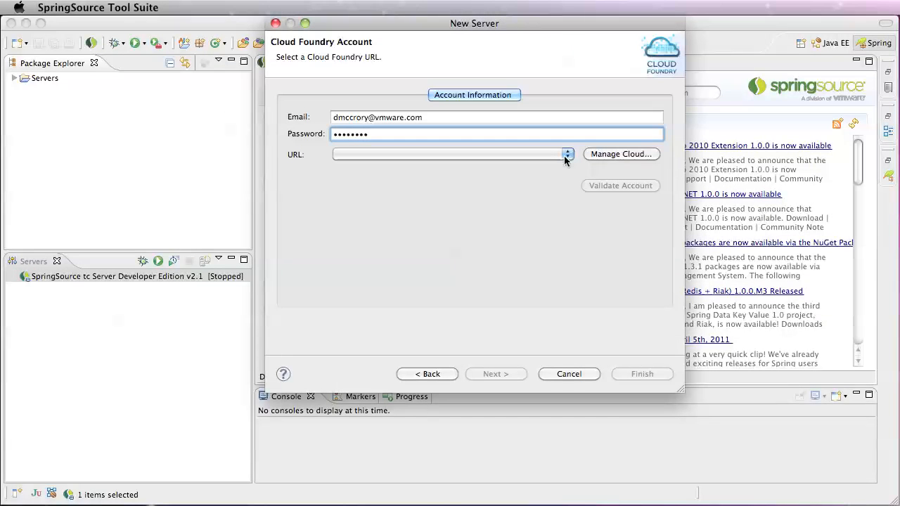
left_click(566, 154)
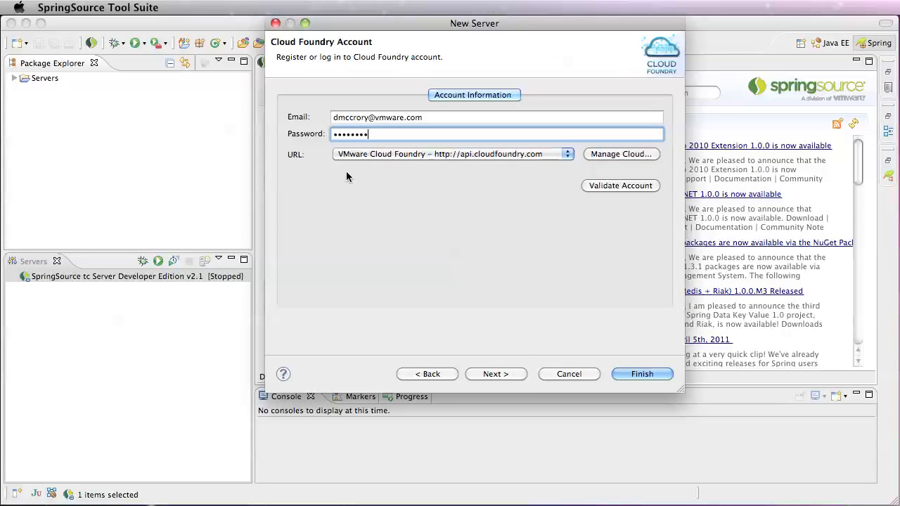
mouse_move(512, 169)
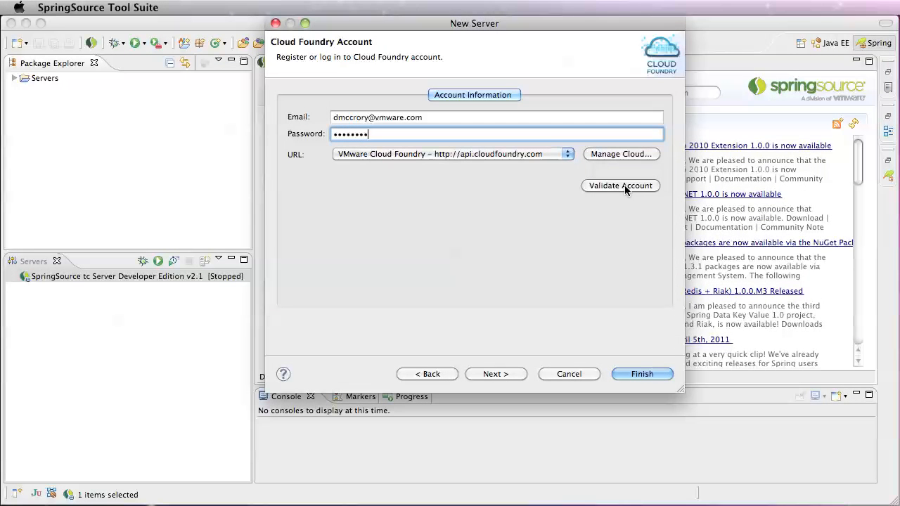
Validate the Cloud Foundry account and finish adding the VMware Cloud Foundry server
left_click(618, 186)
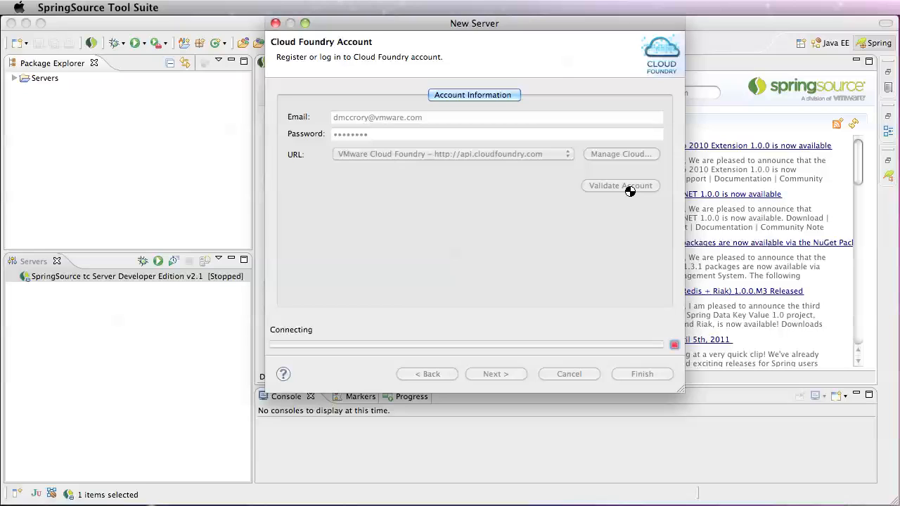
left_click(620, 186)
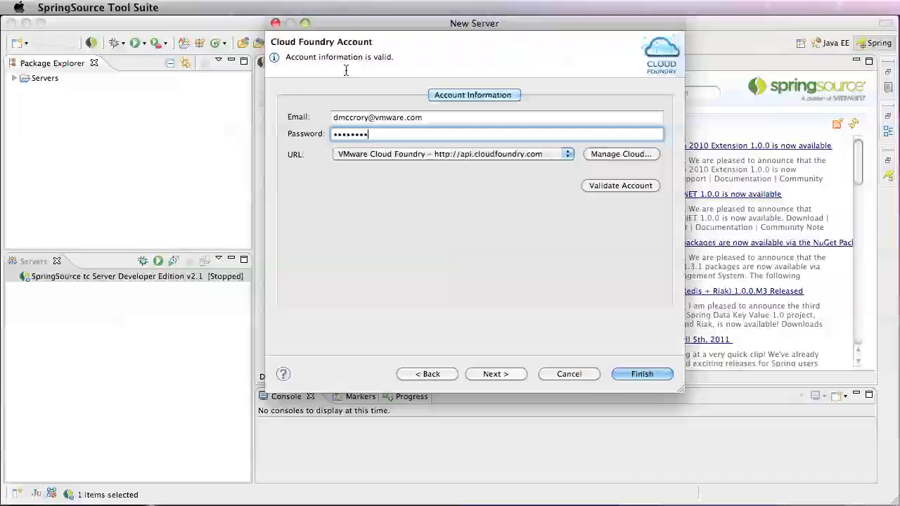
left_click(641, 374)
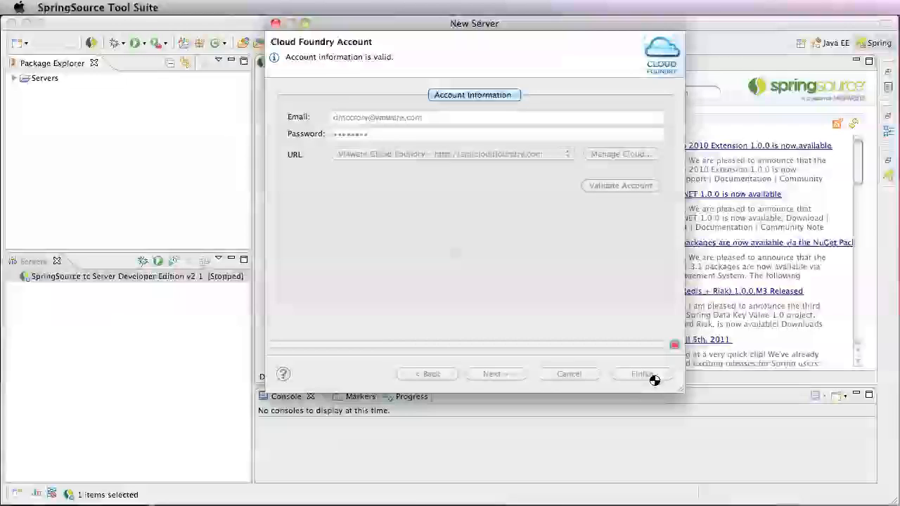
left_click(640, 374)
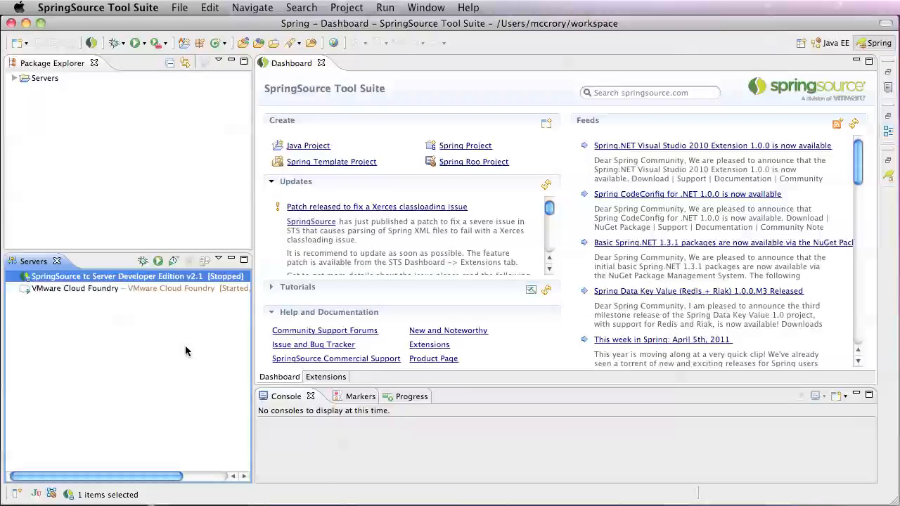
mouse_move(128, 295)
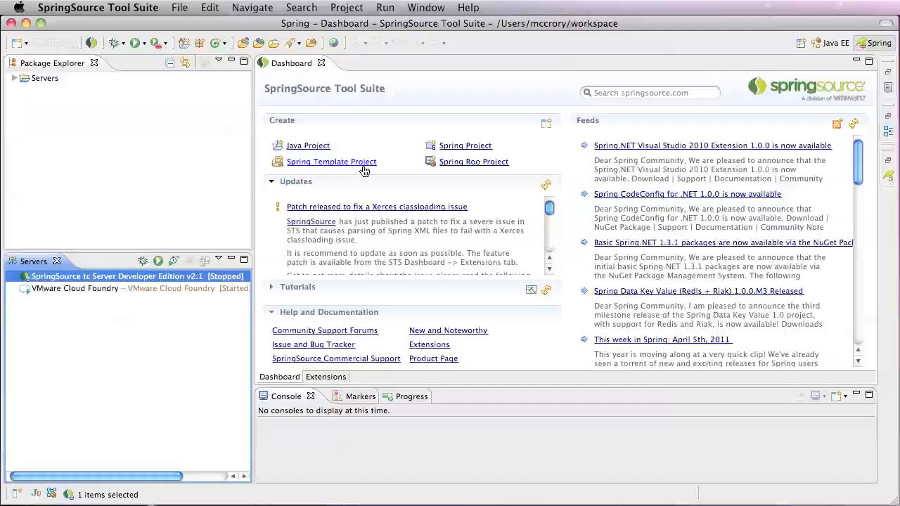
Create Spring template project HelloCloud with top-level package com.cloudfoundry.hellocloud
left_click(332, 161)
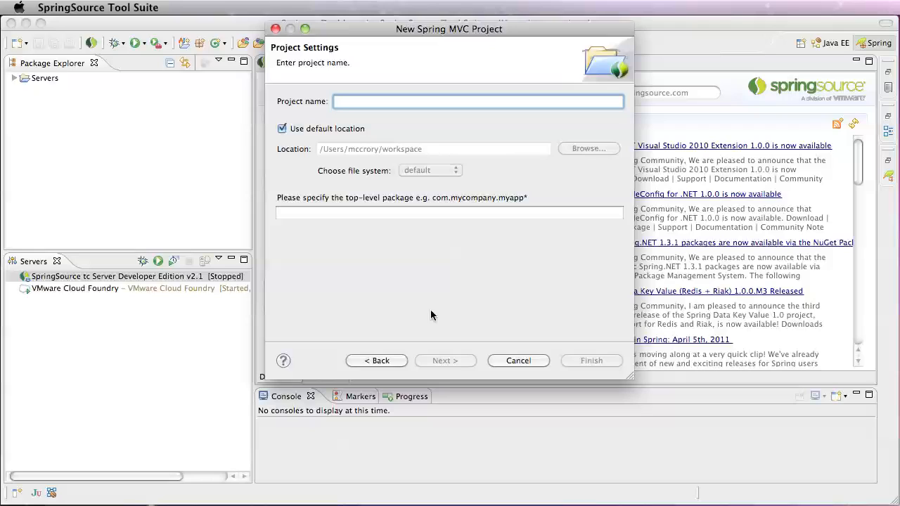
type("HelloClou")
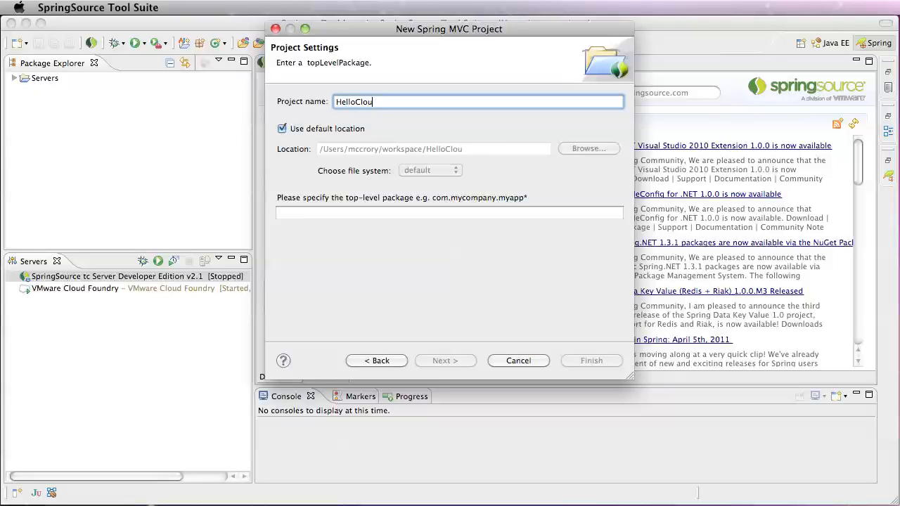
type("d")
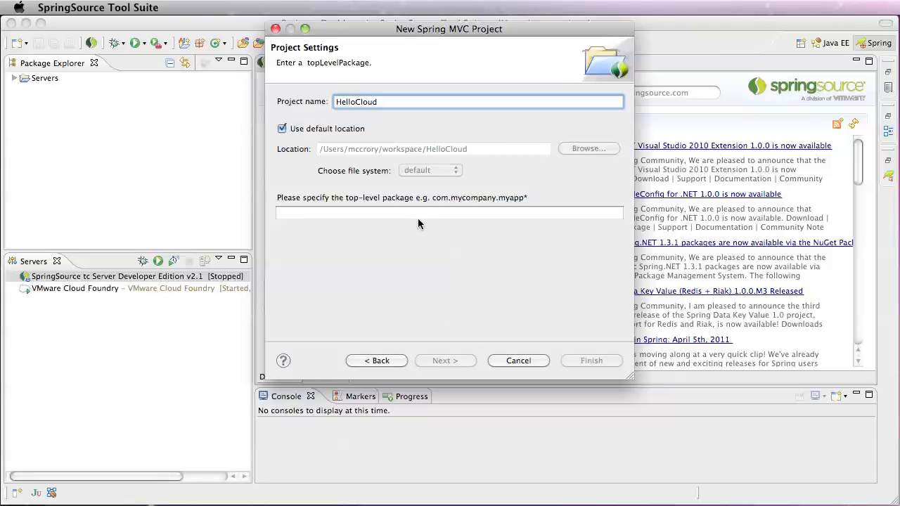
left_click(450, 213)
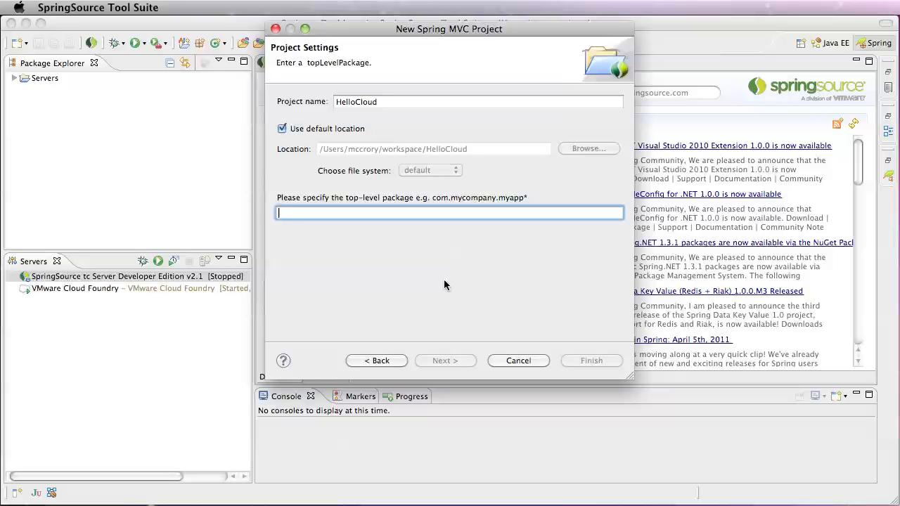
type("com.cloudfoundry")
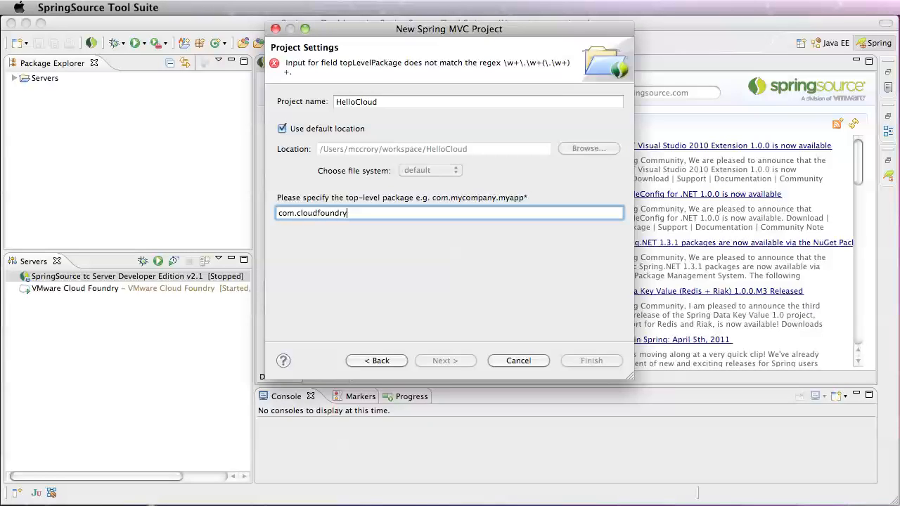
type(".hellocloud")
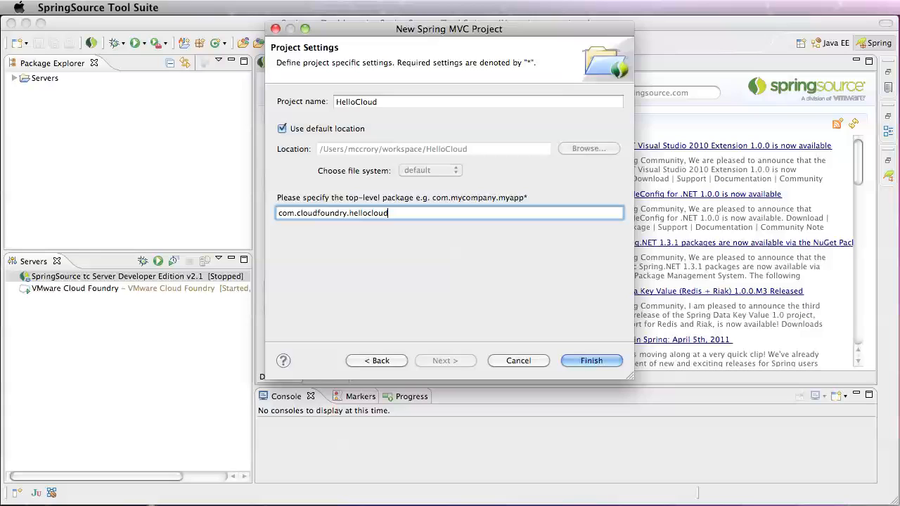
left_click(591, 360)
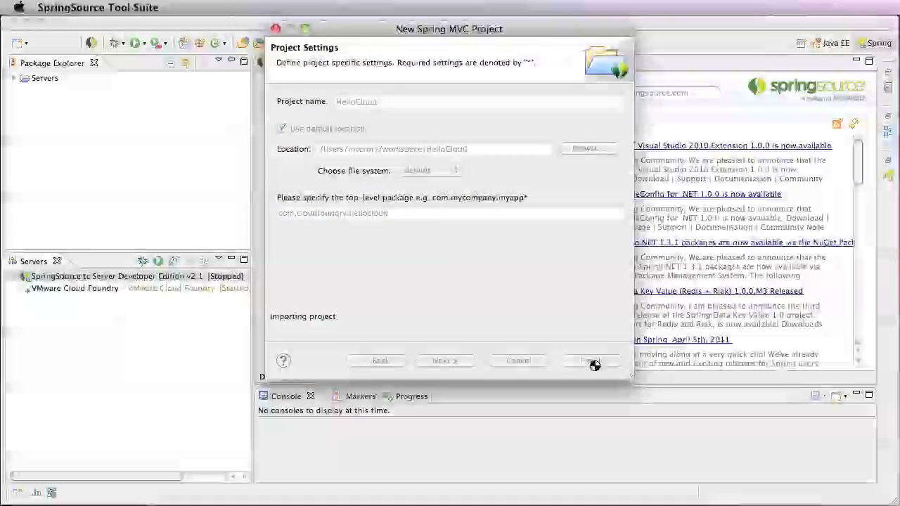
left_click(590, 360)
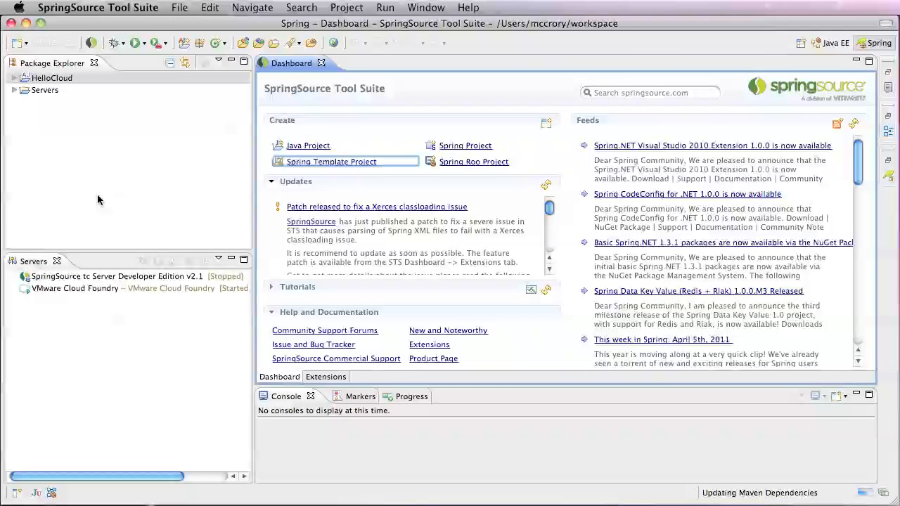
mouse_move(137, 217)
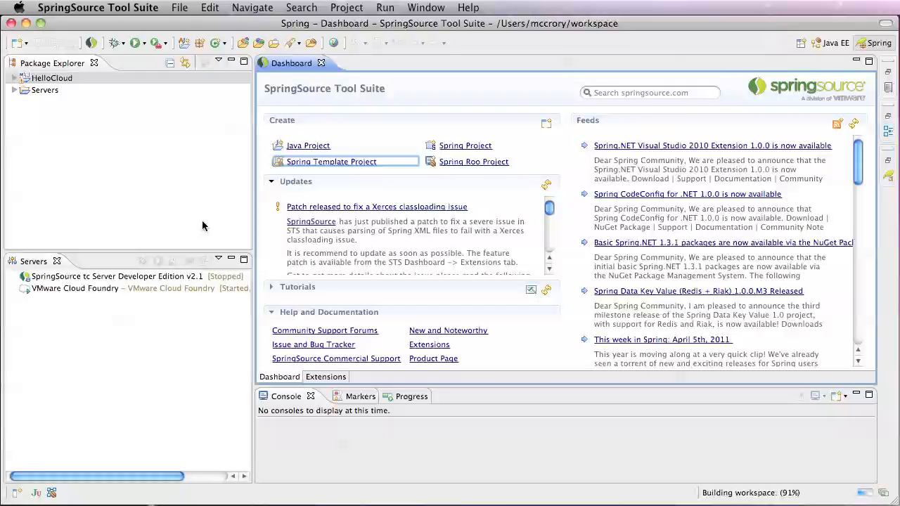
Add HelloCloud to the VMware Cloud Foundry server and expand it, showing HelloCloud Not Deployed
left_click(51, 77)
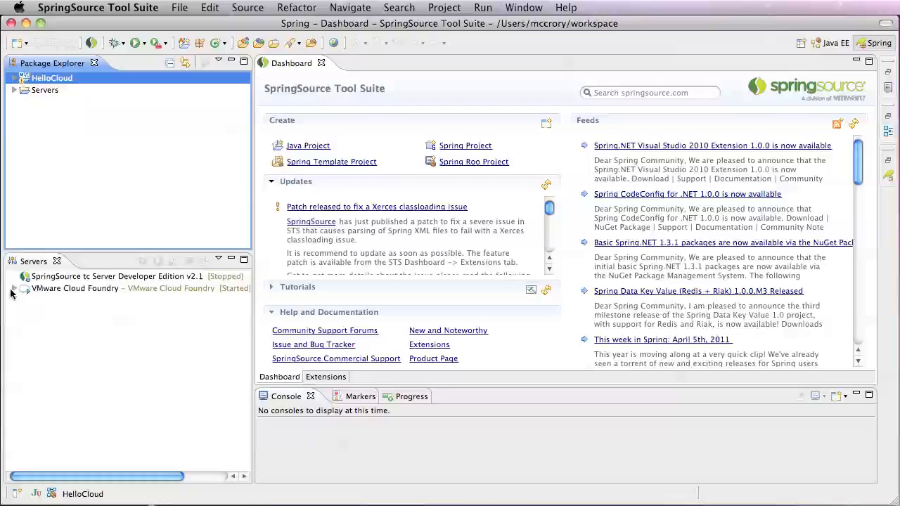
left_click(14, 288)
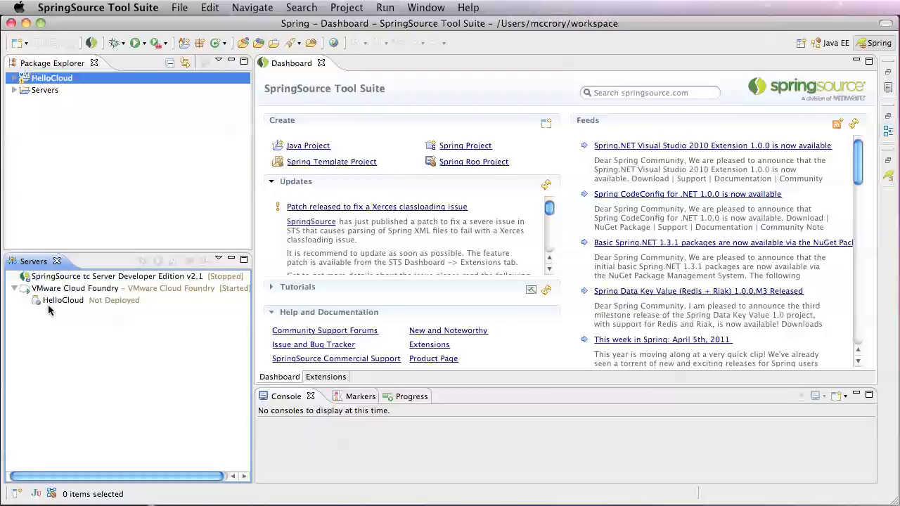
mouse_move(156, 315)
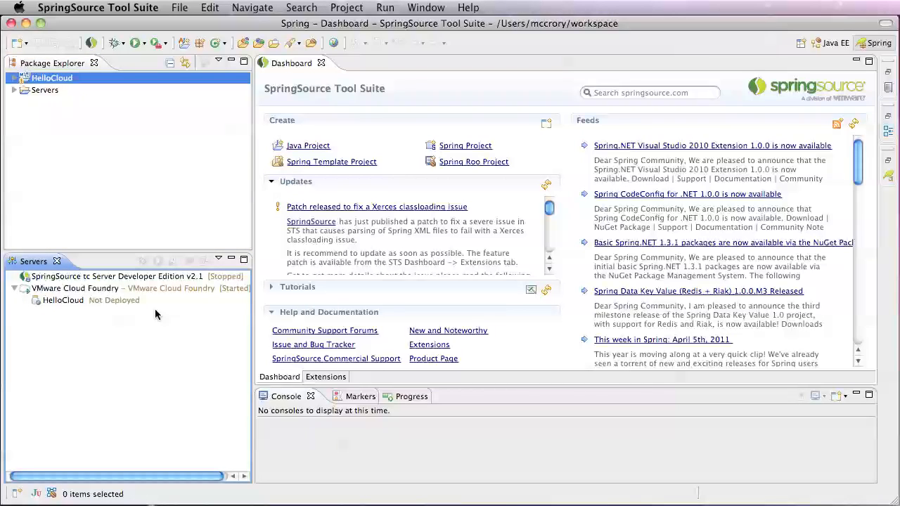
mouse_move(71, 306)
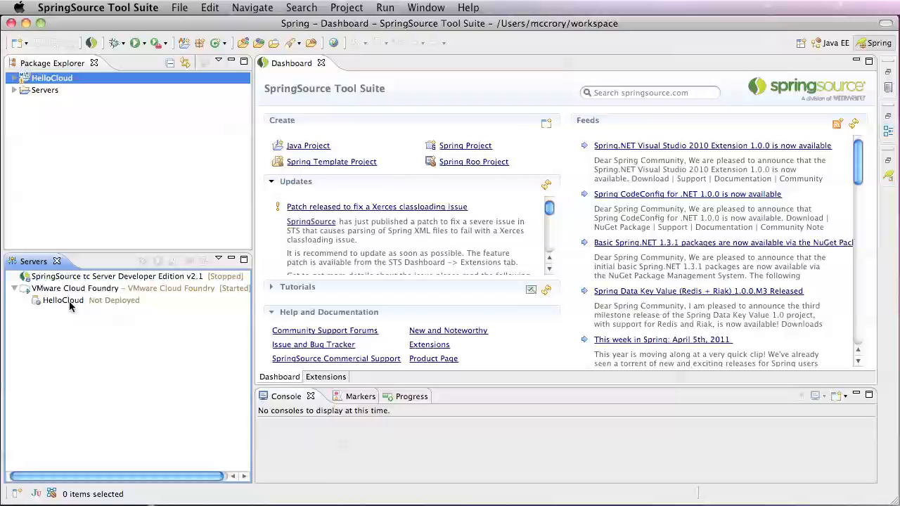
Start HelloCloud on the Cloud Foundry server, keeping the name HelloCloud, so it deploys and shows Started
right_click(61, 301)
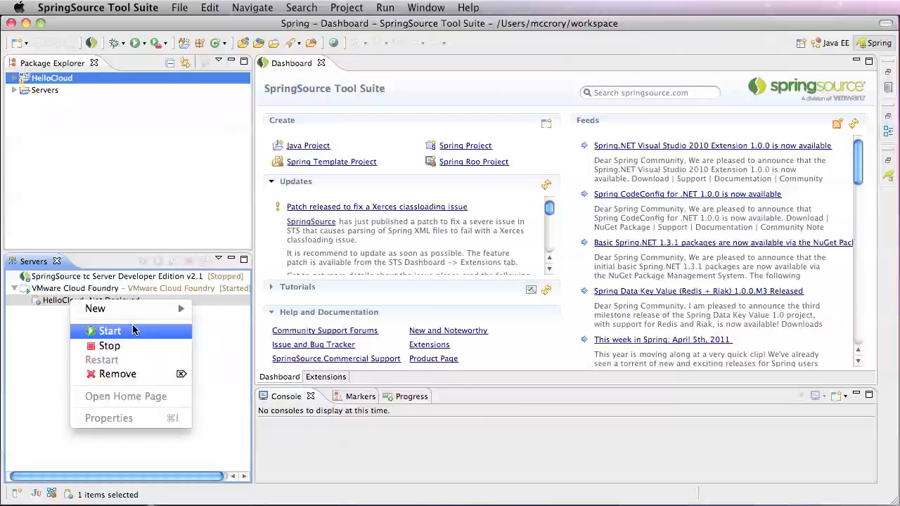
left_click(110, 332)
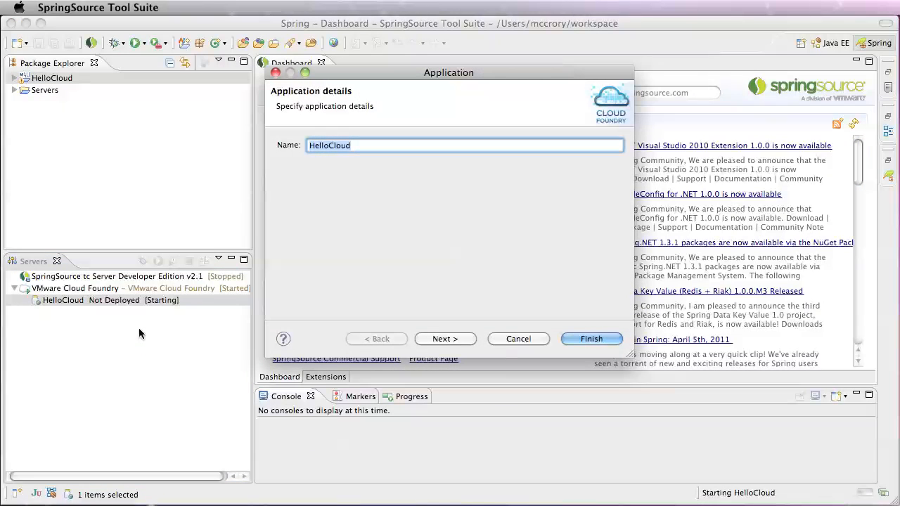
left_click(591, 339)
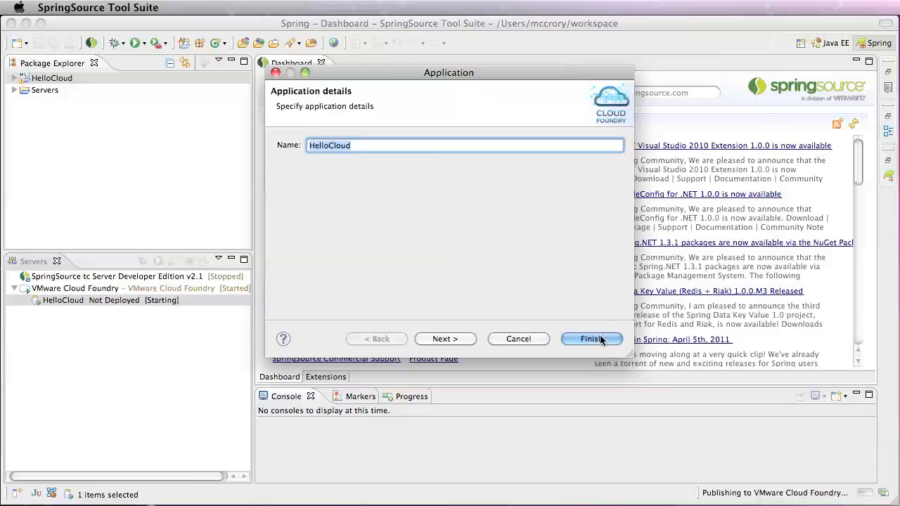
left_click(591, 339)
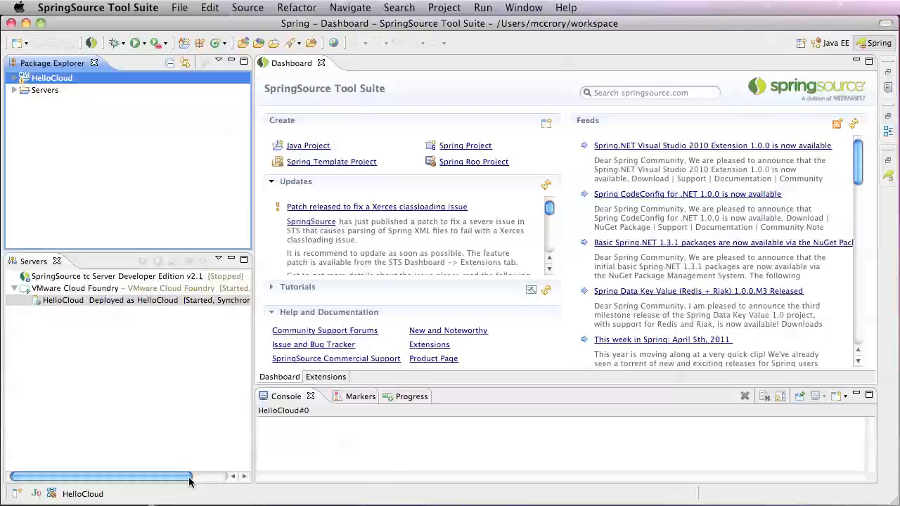
mouse_move(195, 340)
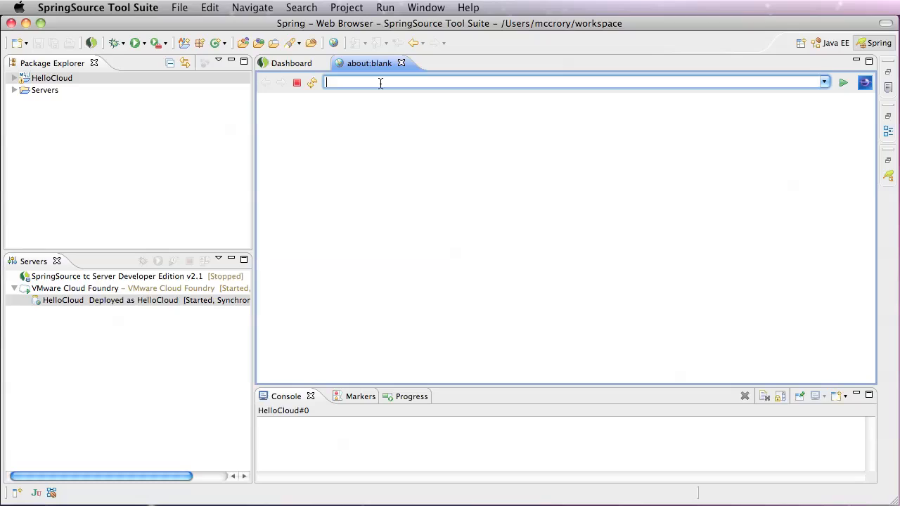
Load hellocloud.cloudfoundry.com in the internal browser to show the Hello world! page
type("hellocloud.cloud")
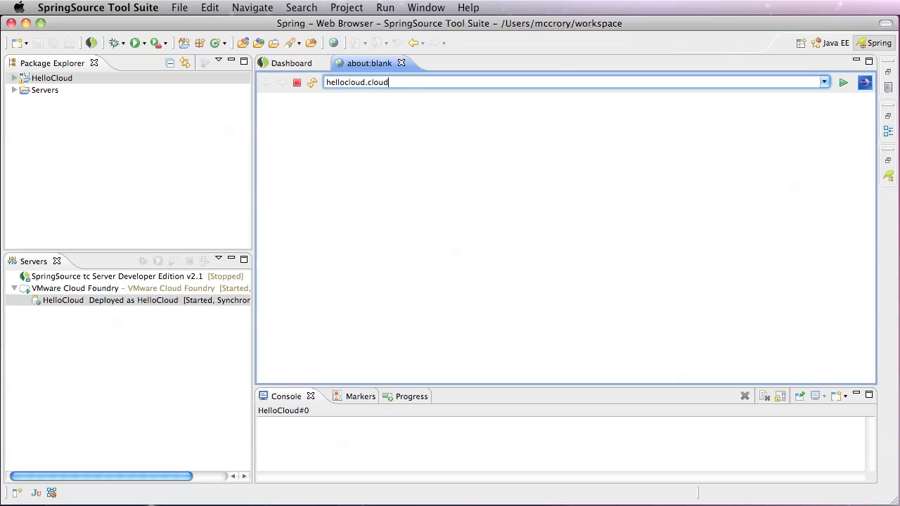
type("foundry.com/")
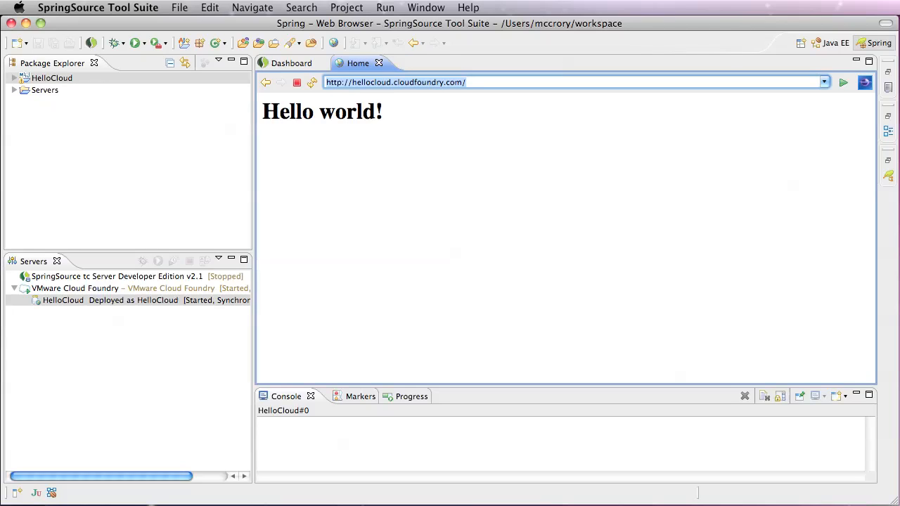
mouse_move(397, 145)
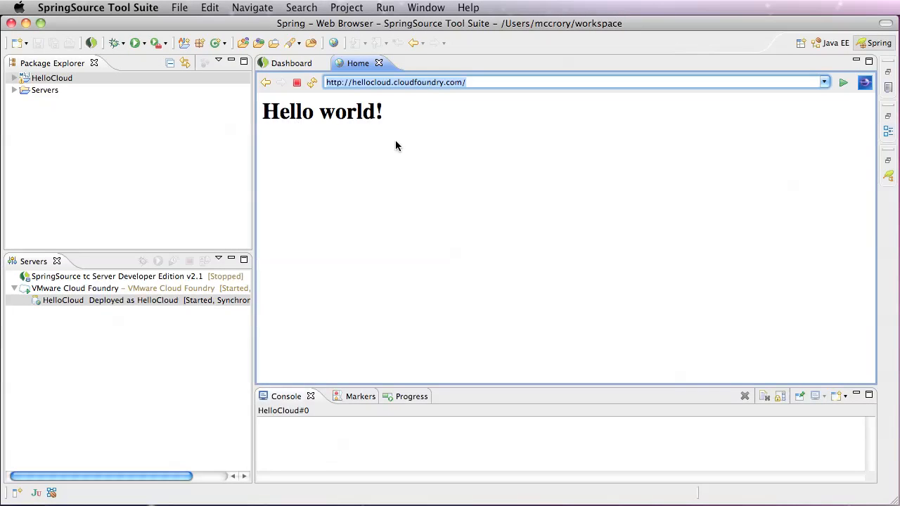